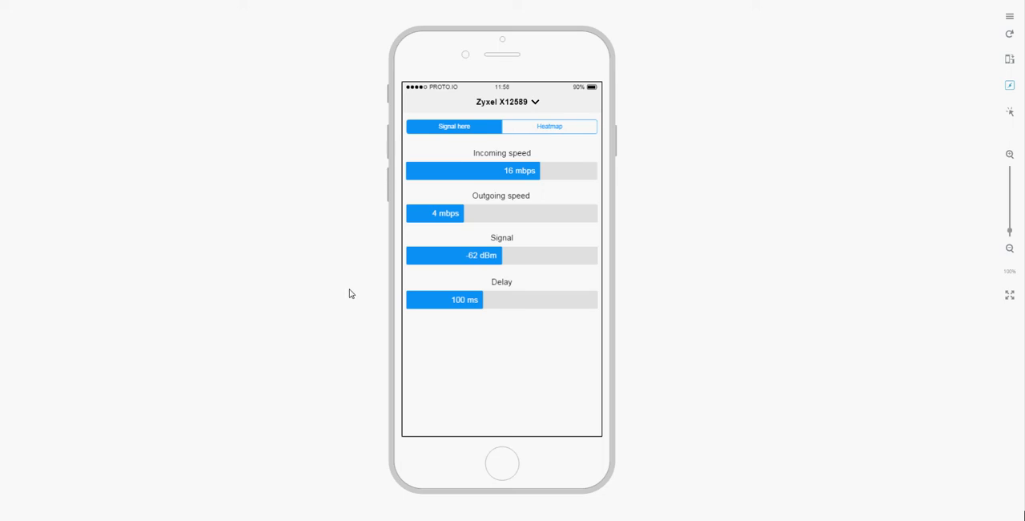
Expand the router dropdown and pick WWhat then Neigho so the nav bar title updates
click(506, 103)
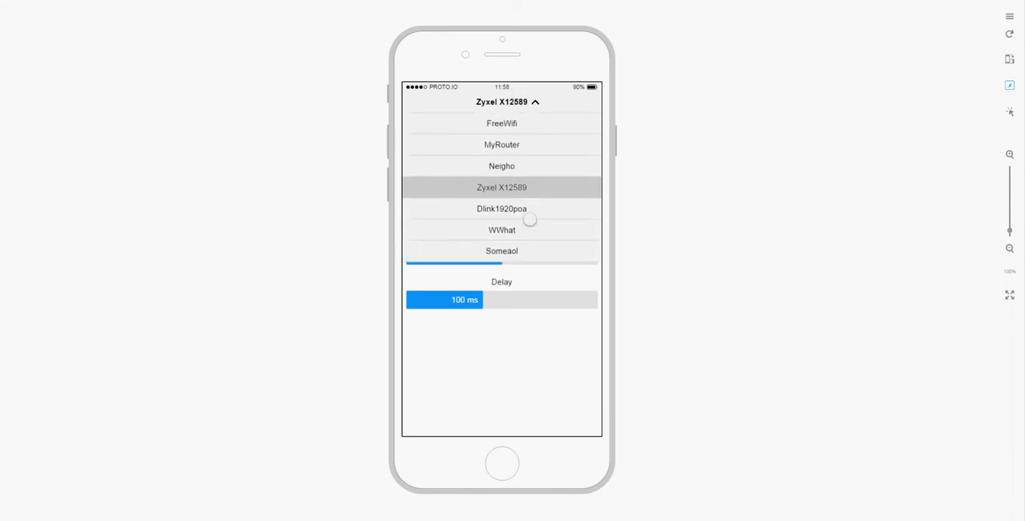
click(503, 231)
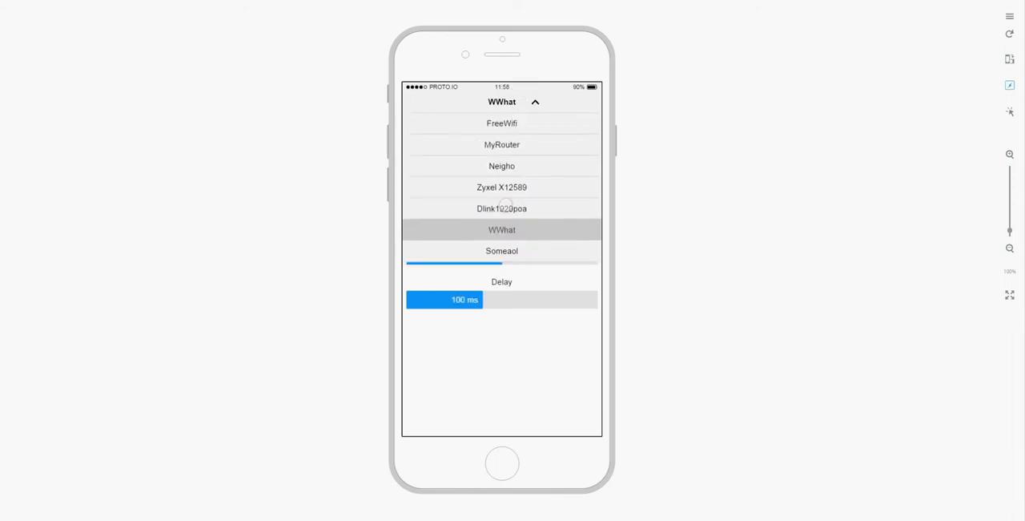
click(503, 166)
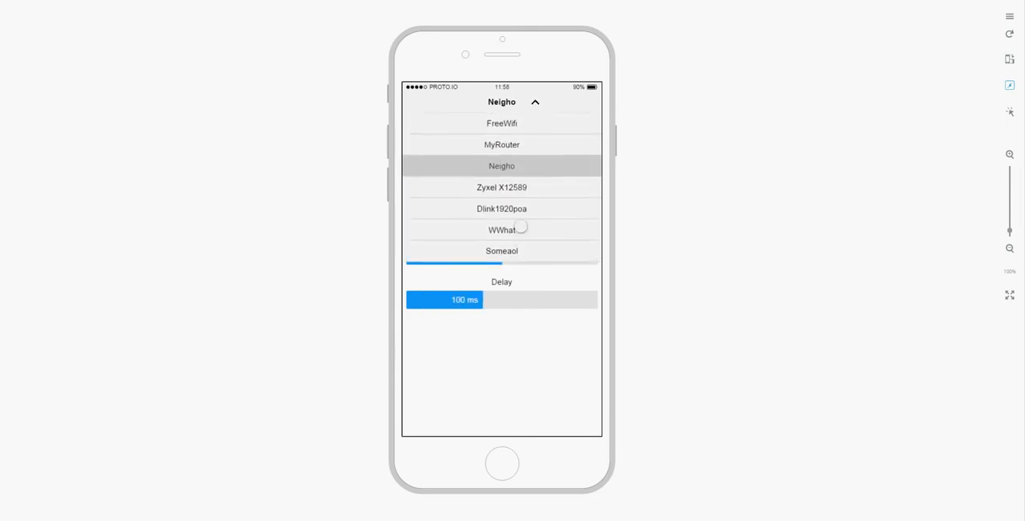
click(502, 231)
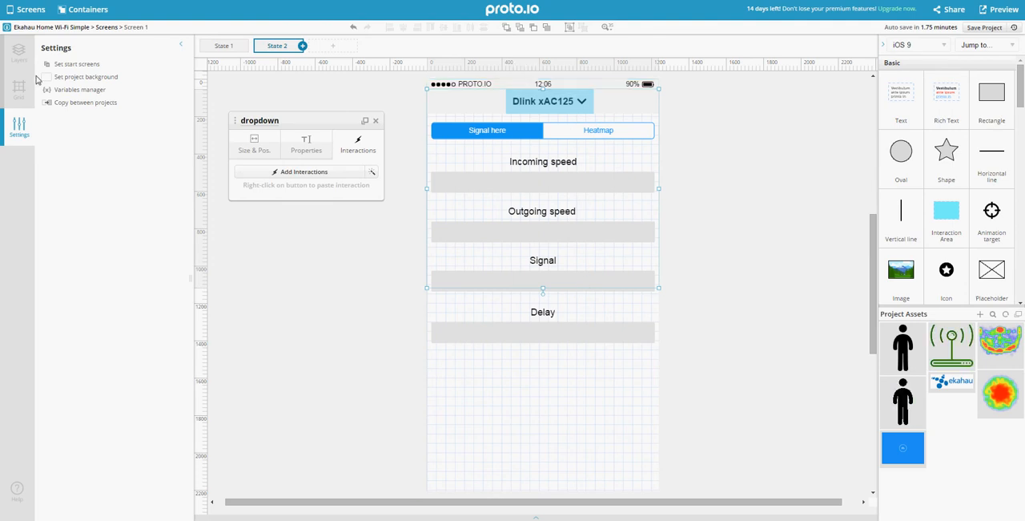
Enter the dropdown container and select its router list, nav bar and arrow image layers
click(20, 51)
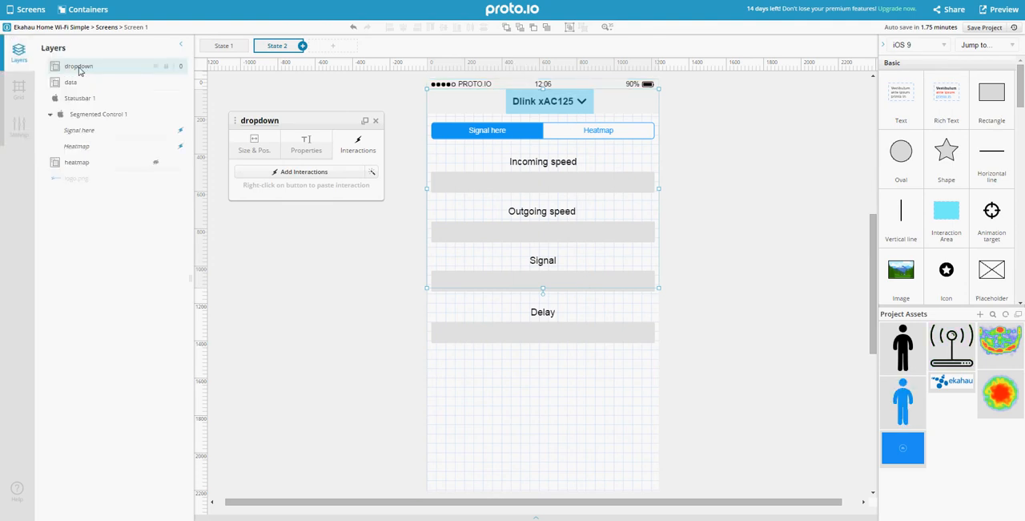
click(70, 82)
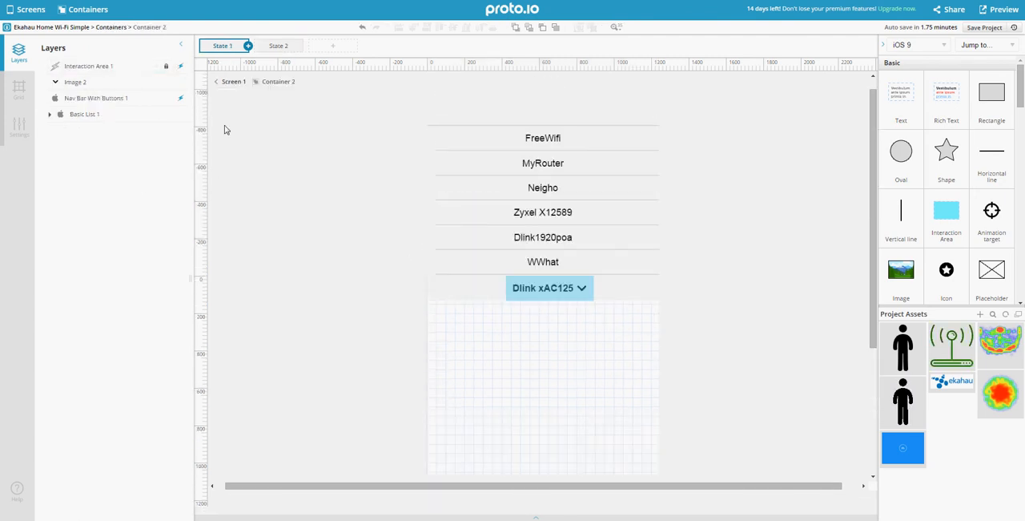
click(83, 114)
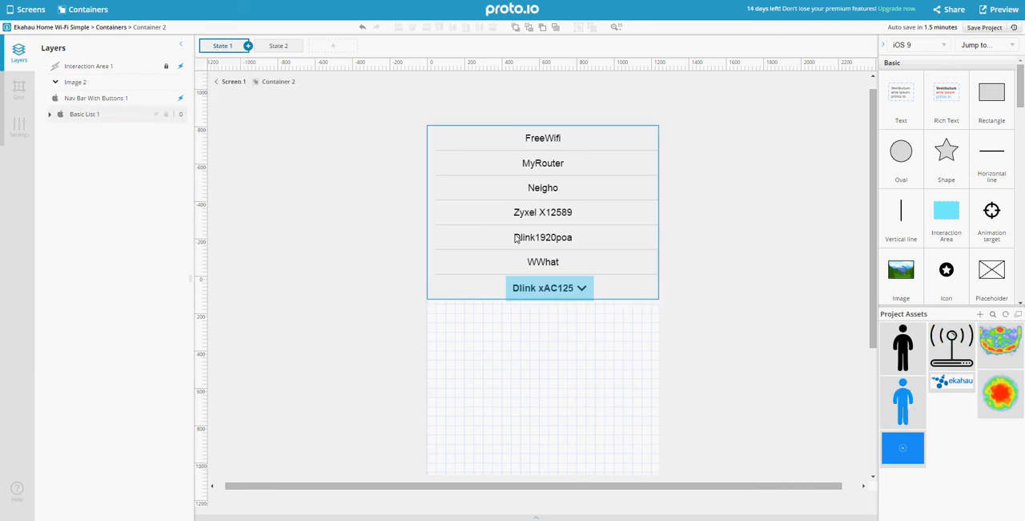
click(97, 98)
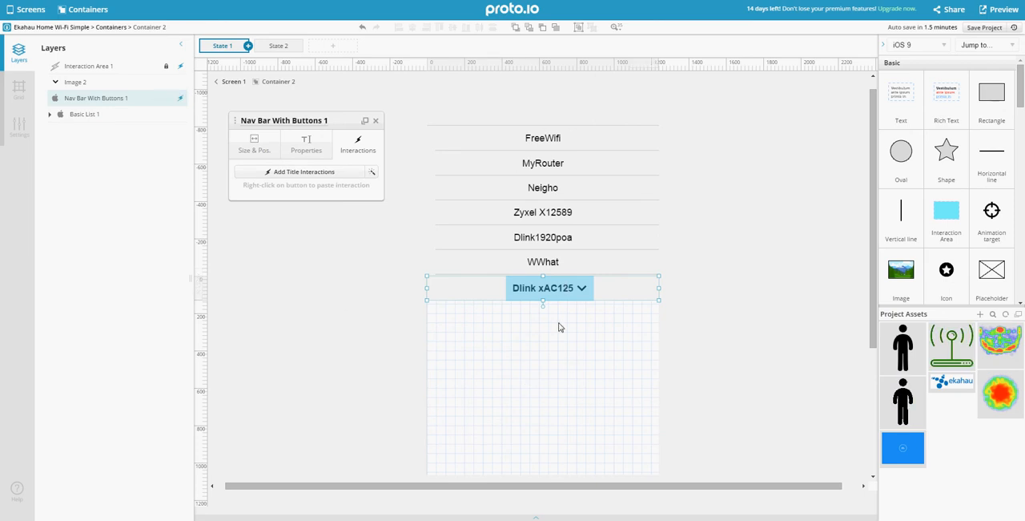
click(77, 82)
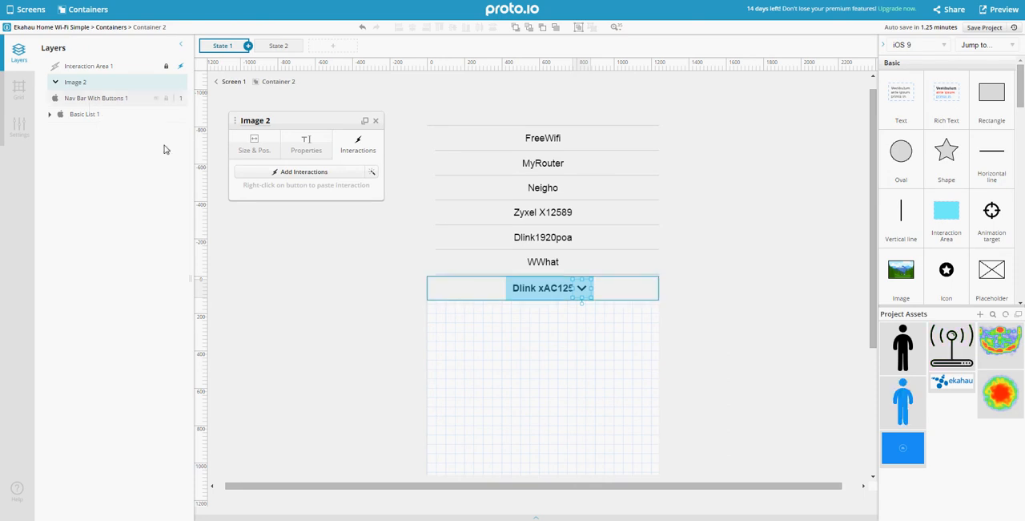
Select Interaction Area 1 over the title and bring up its actions
click(83, 114)
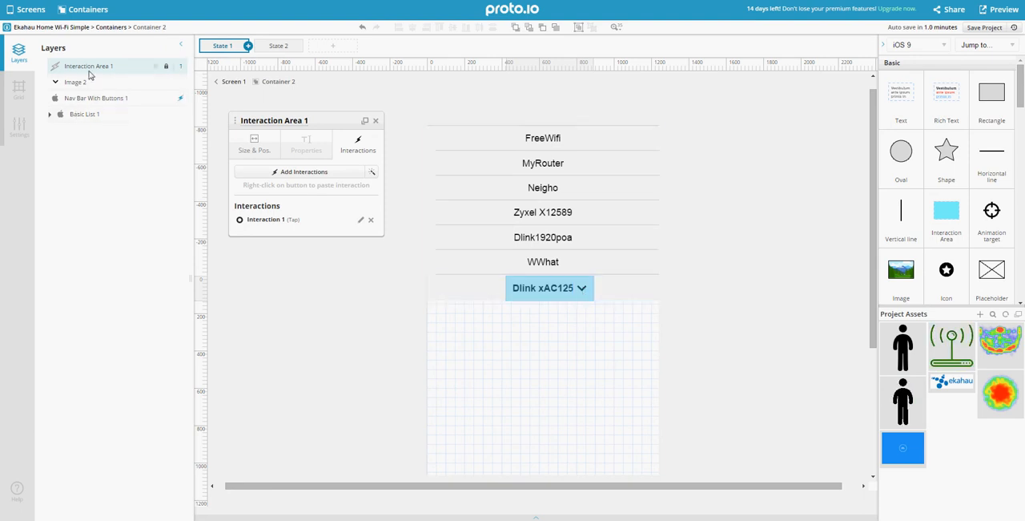
mouse_move(99, 72)
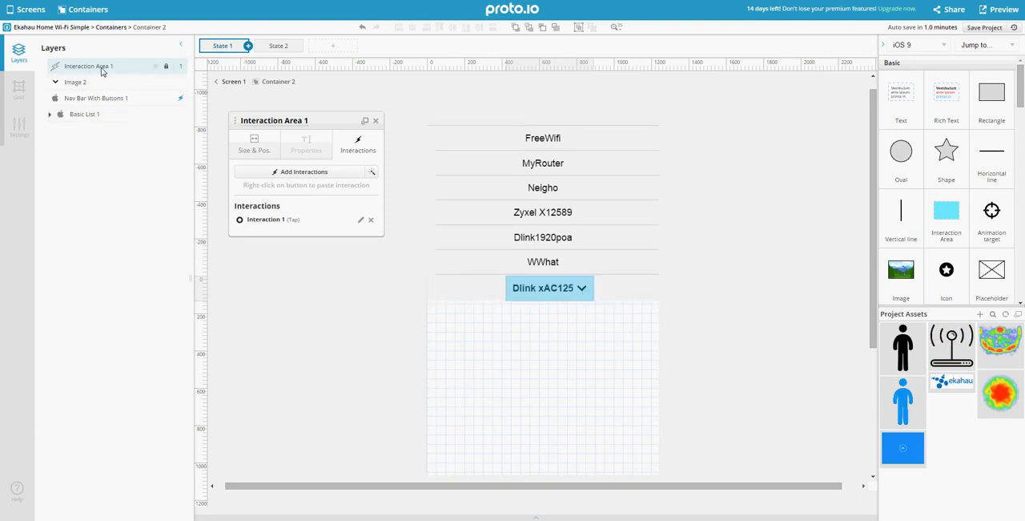
right_click(88, 67)
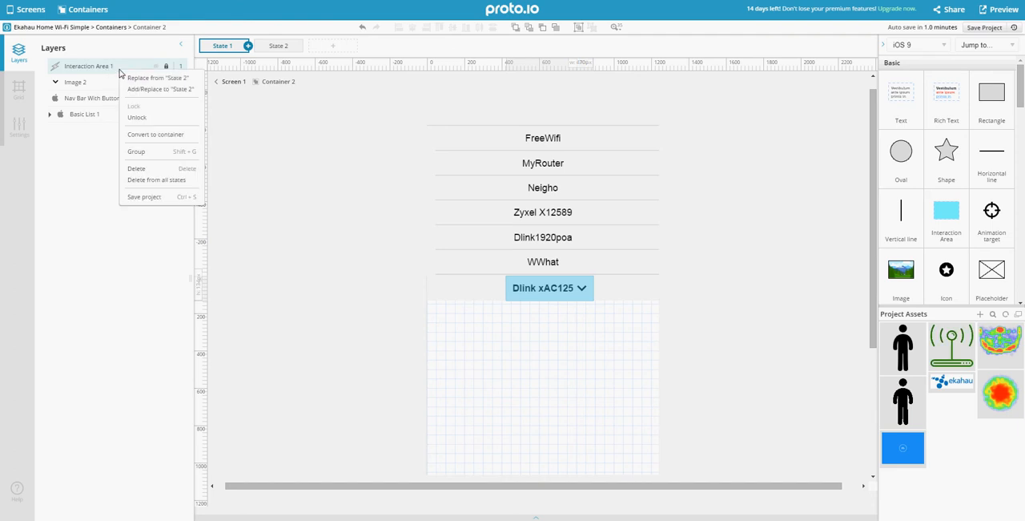
mouse_move(109, 64)
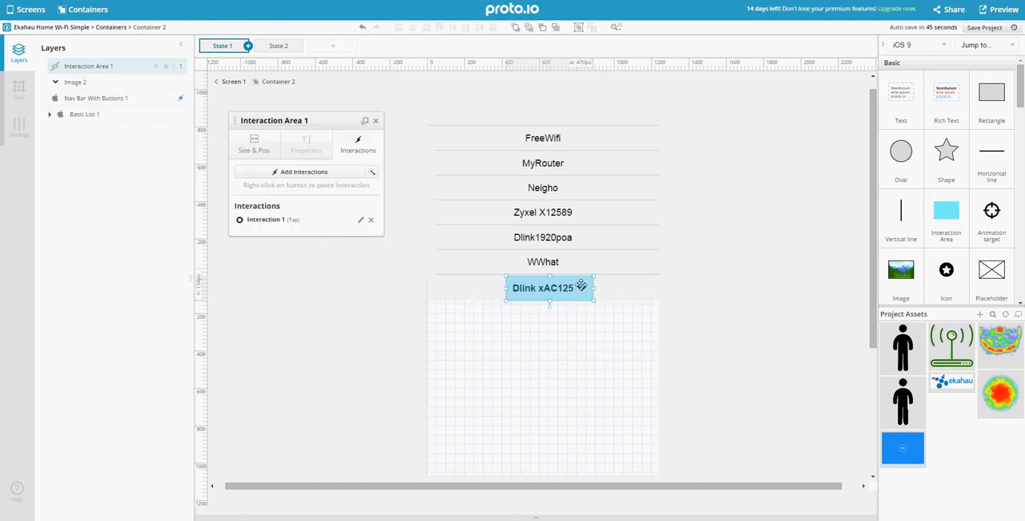
Show Interaction Area 1's Tap → Change Container State → Next State interaction
right_click(543, 288)
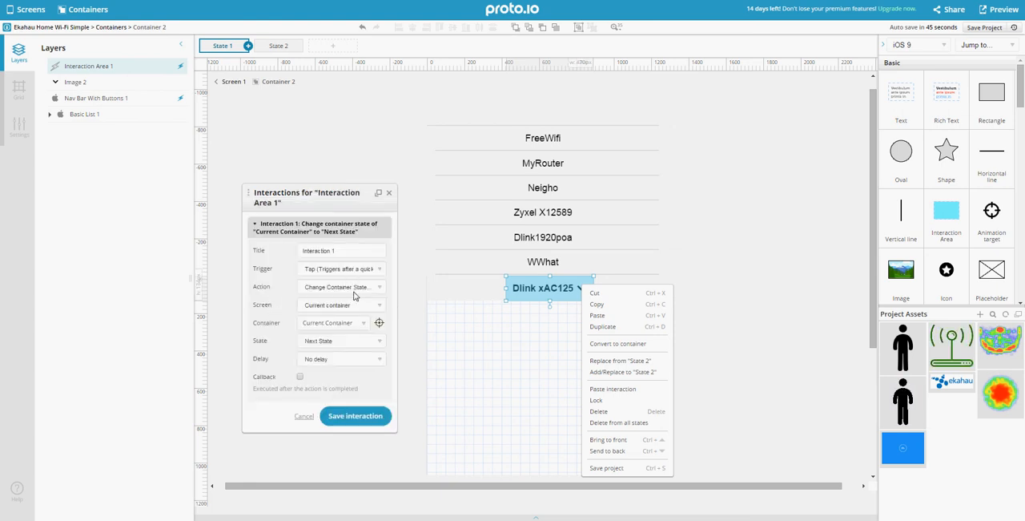
mouse_move(339, 354)
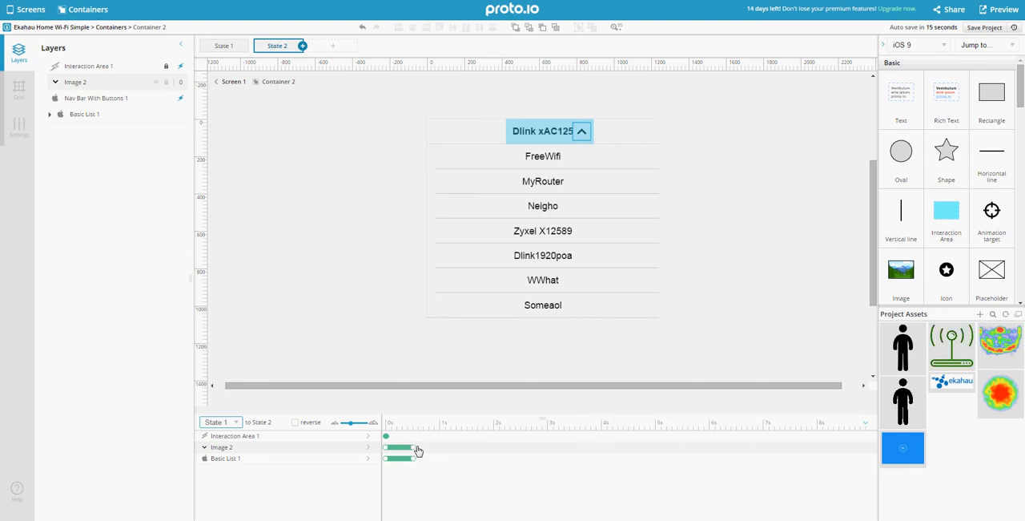
click(388, 435)
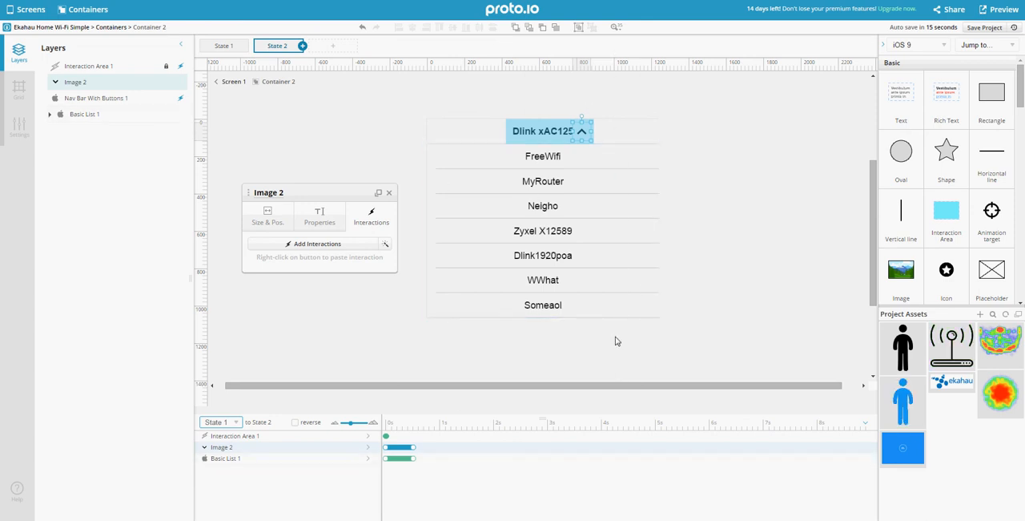
mouse_move(619, 353)
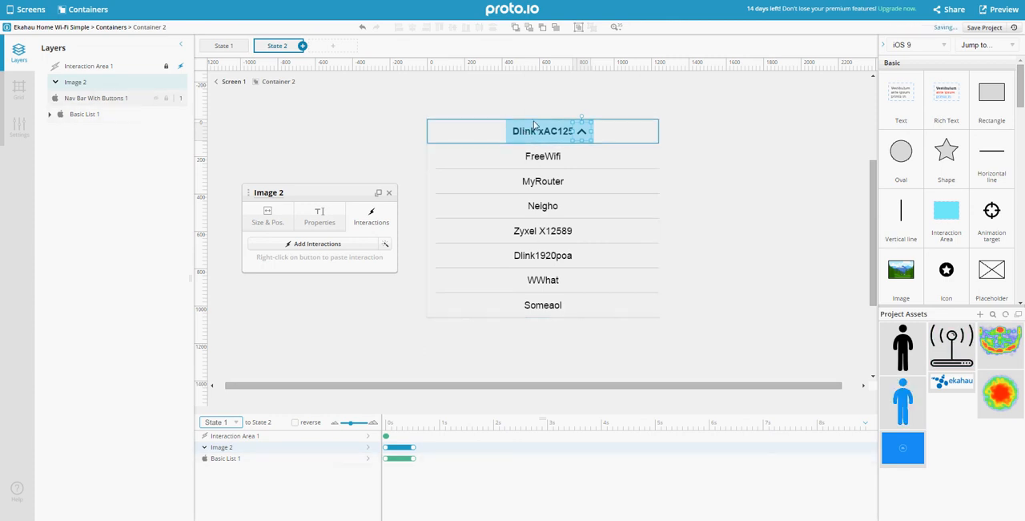
click(88, 65)
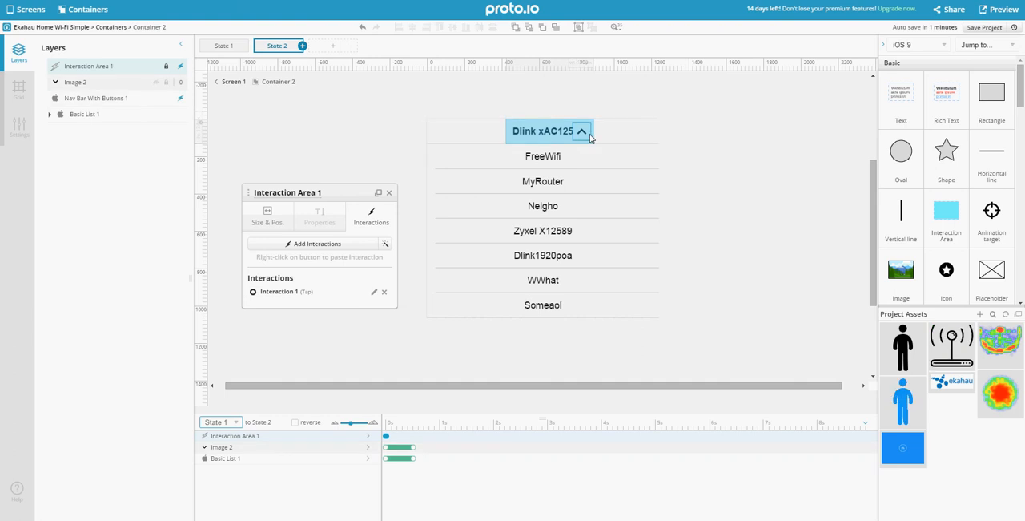
click(374, 291)
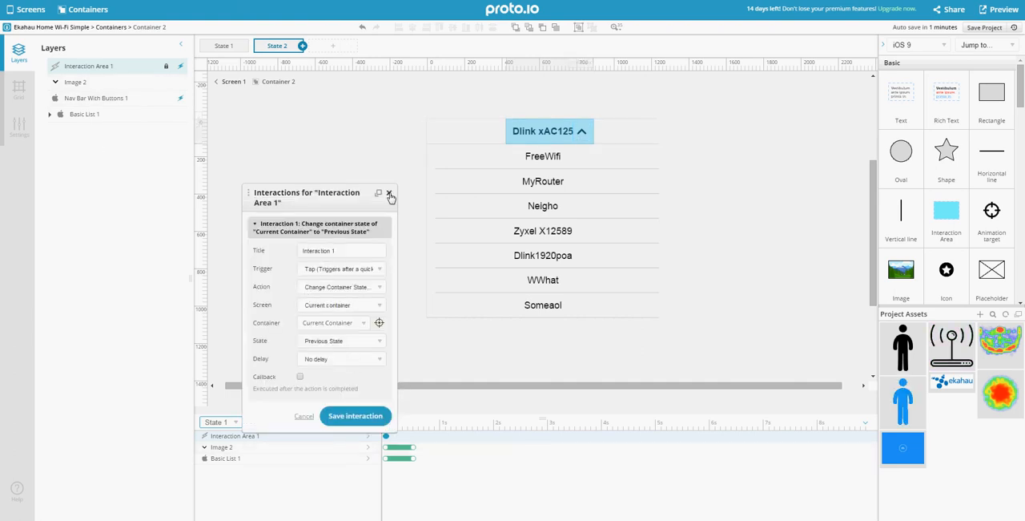
click(1000, 10)
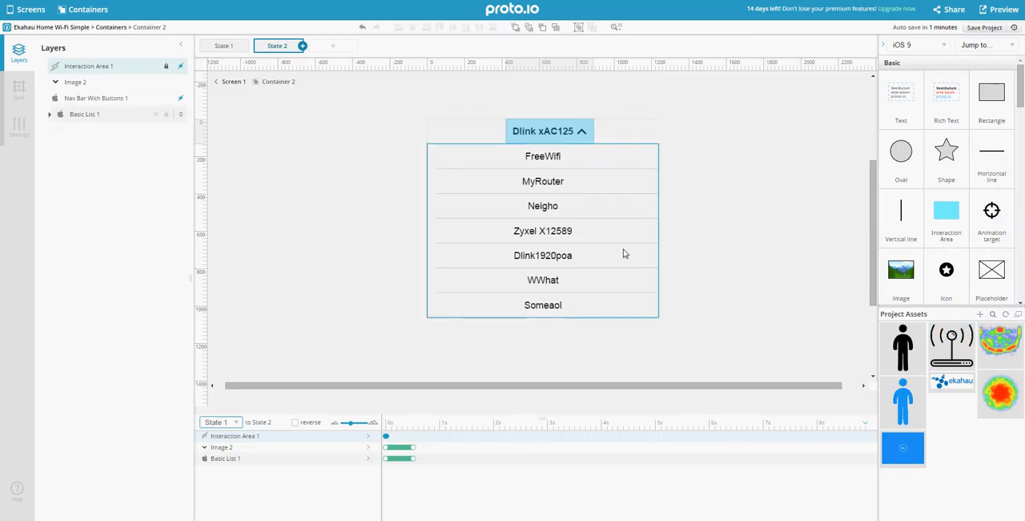
mouse_move(581, 161)
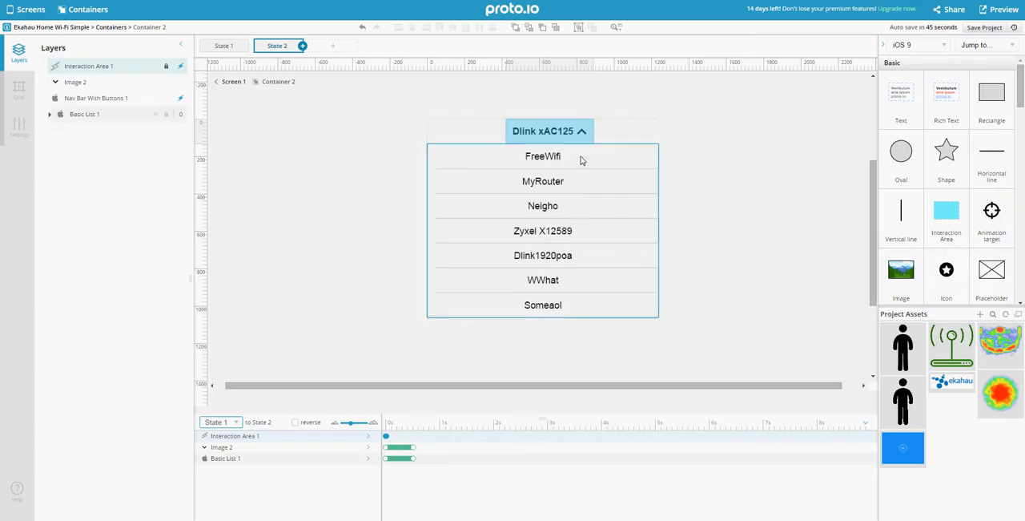
Review the FreeWifi item's interaction setting selectedrouter from its label, with container-state callbacks
click(543, 157)
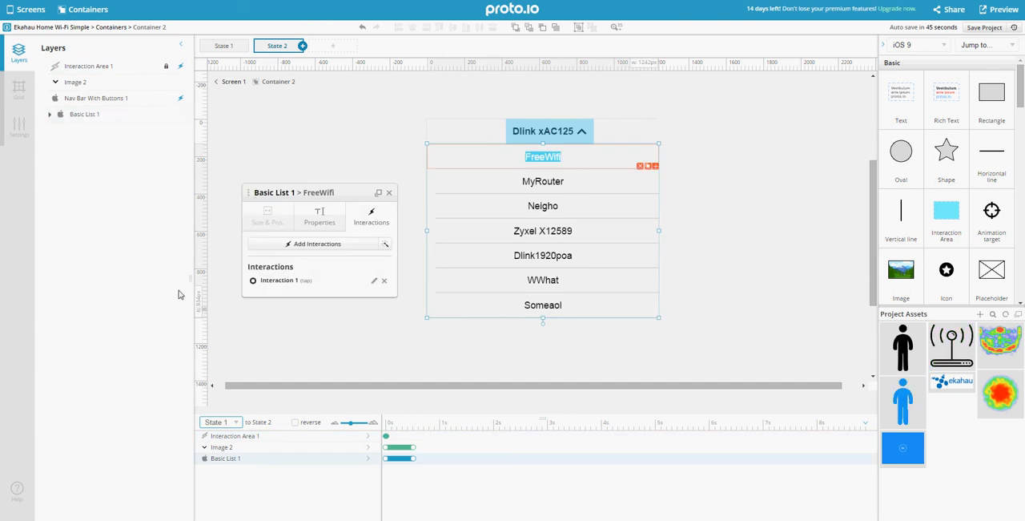
click(375, 279)
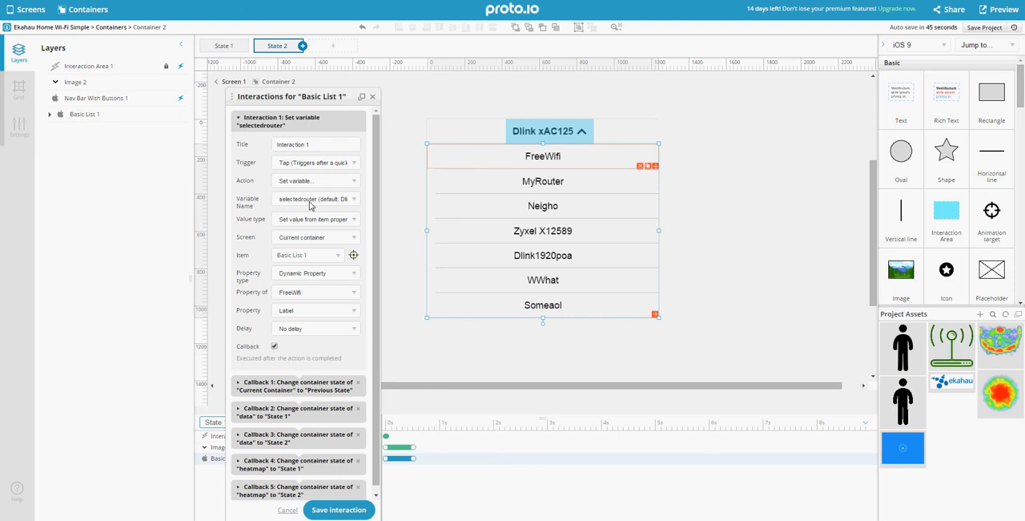
mouse_move(333, 205)
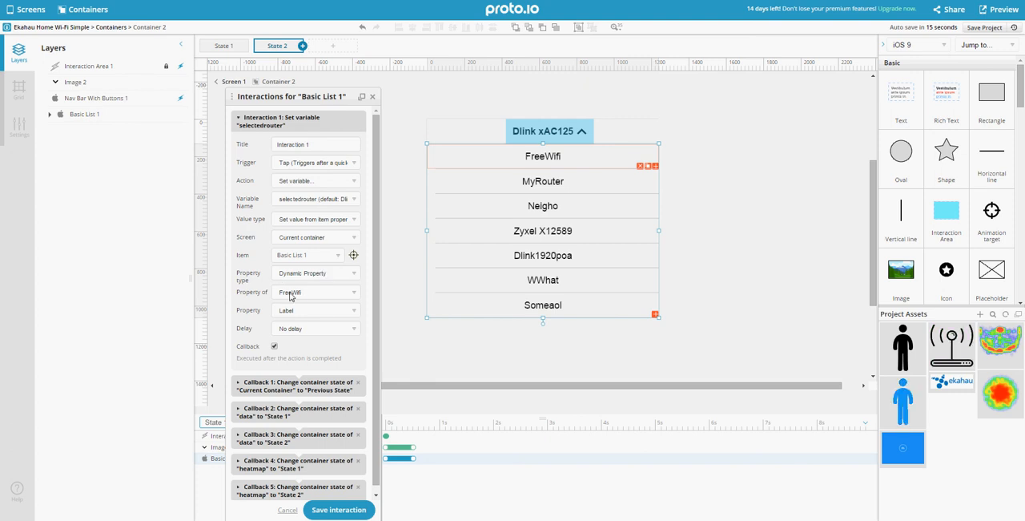
mouse_move(467, 203)
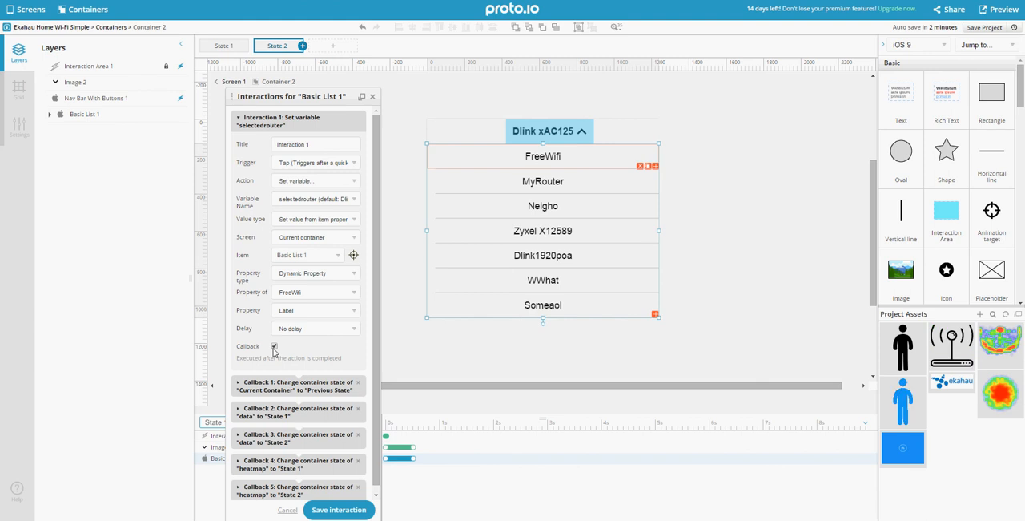
click(274, 346)
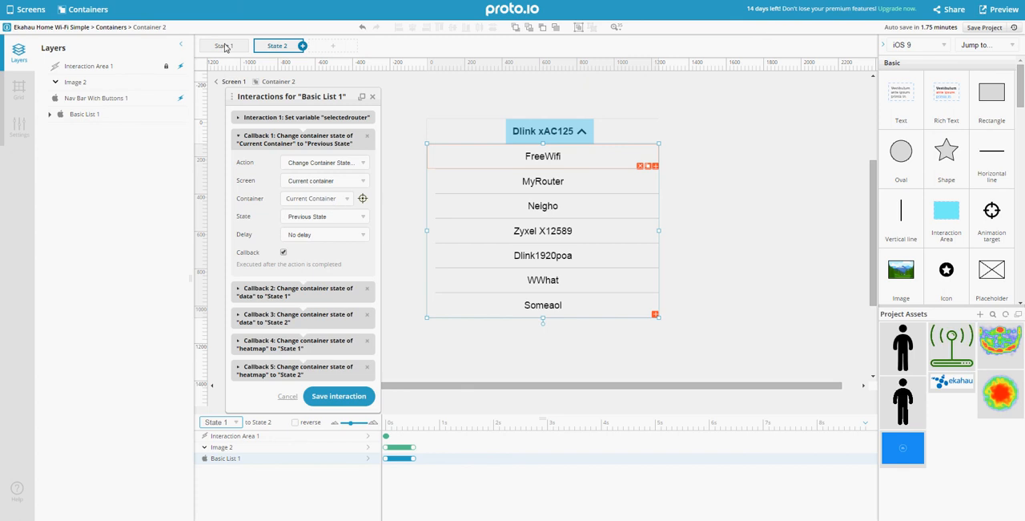
mouse_move(610, 304)
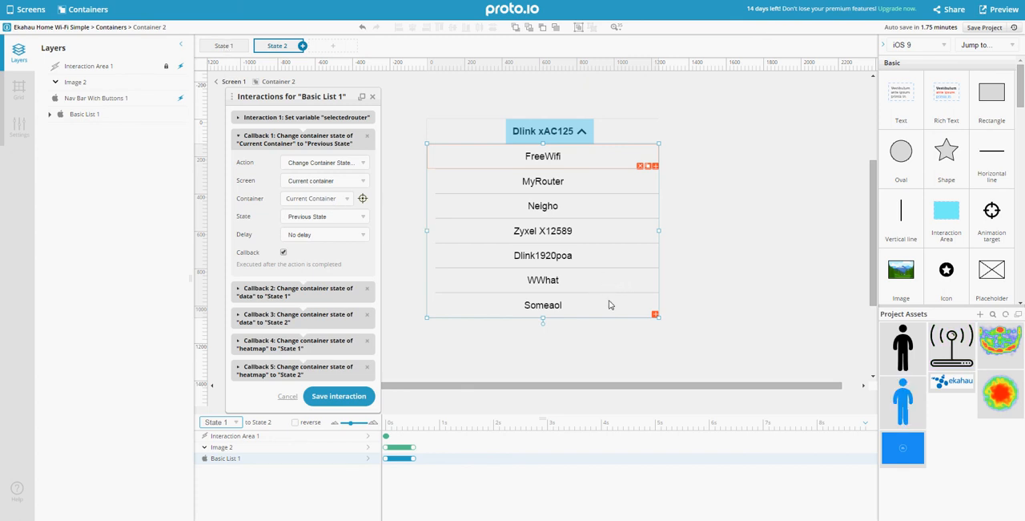
mouse_move(619, 115)
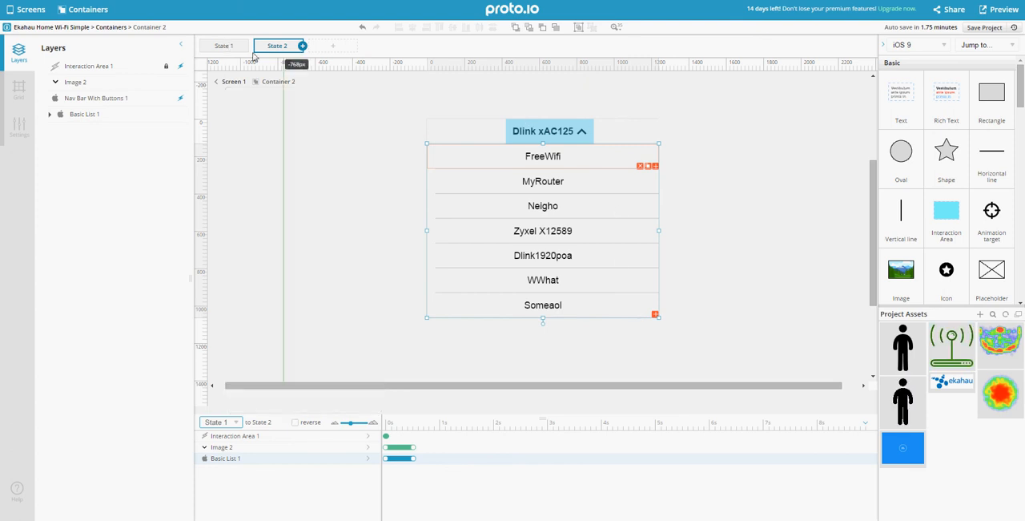
Show Basic List 1's properties and its Interactions tab with Interaction 1
click(223, 44)
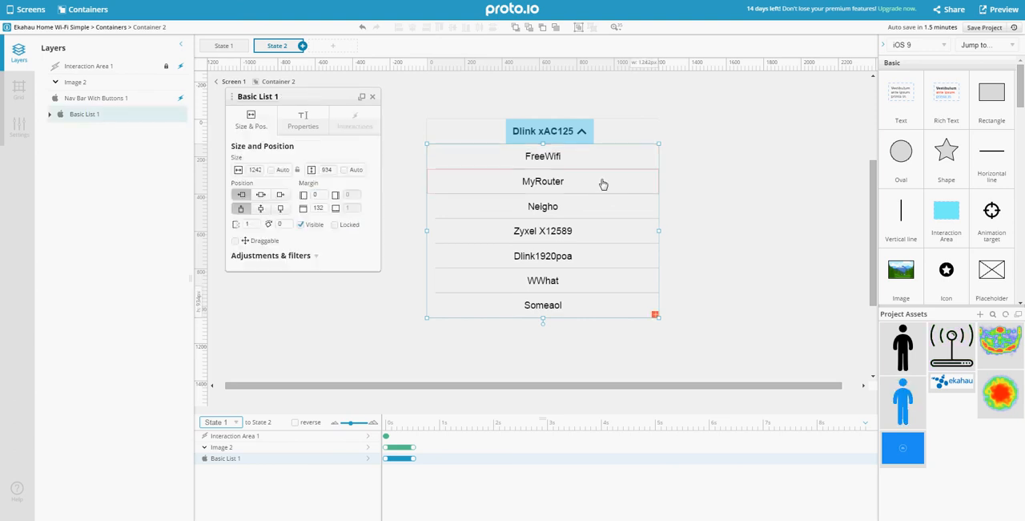
click(543, 181)
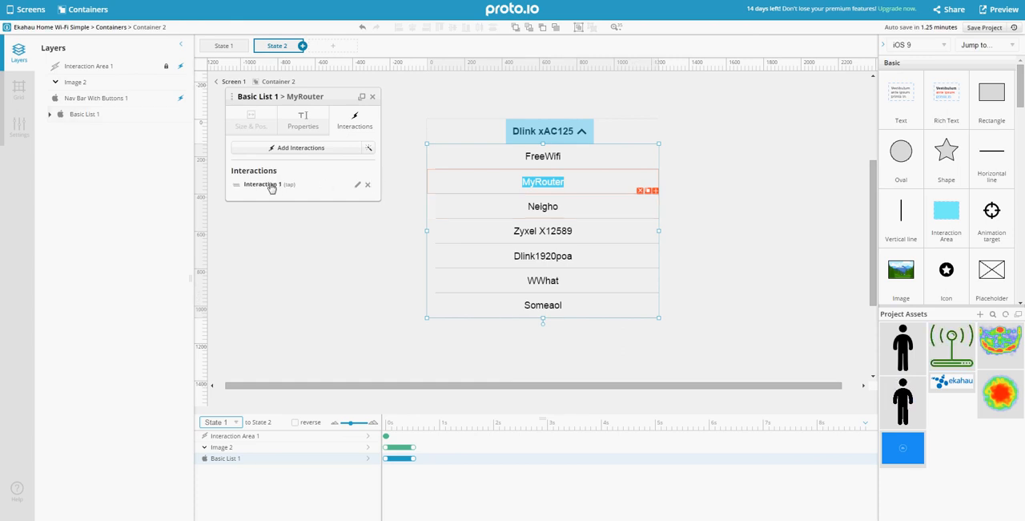
mouse_move(278, 241)
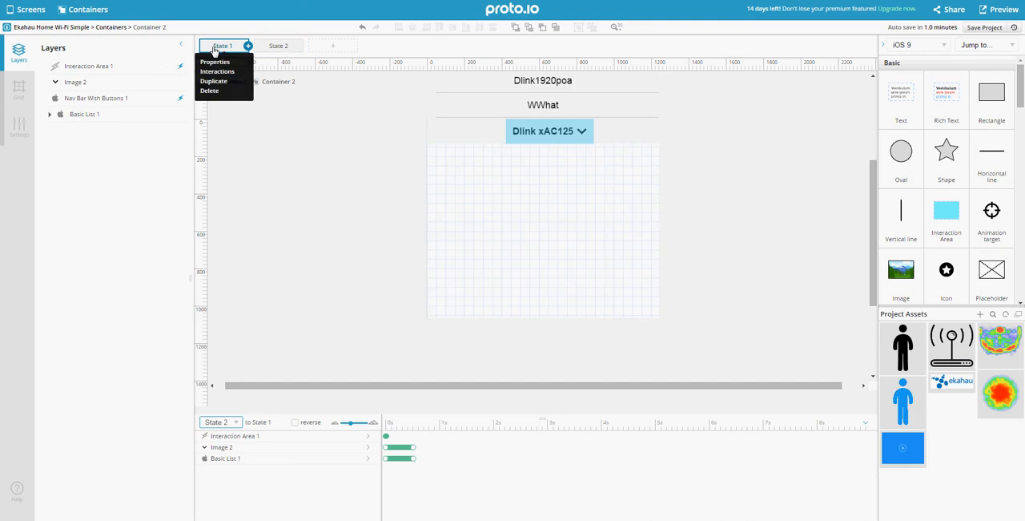
Bring up State 1's interactions via its gear menu and view the action types
click(332, 234)
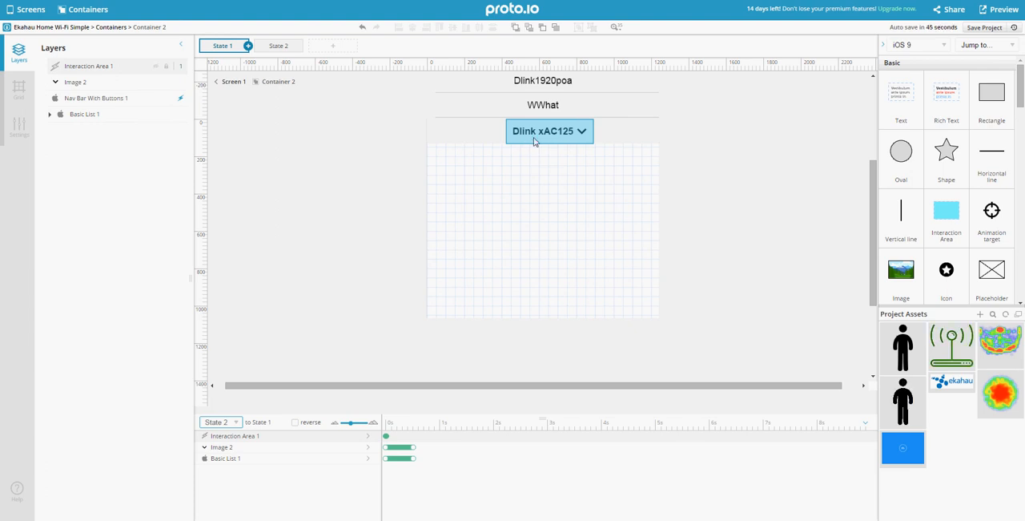
click(250, 45)
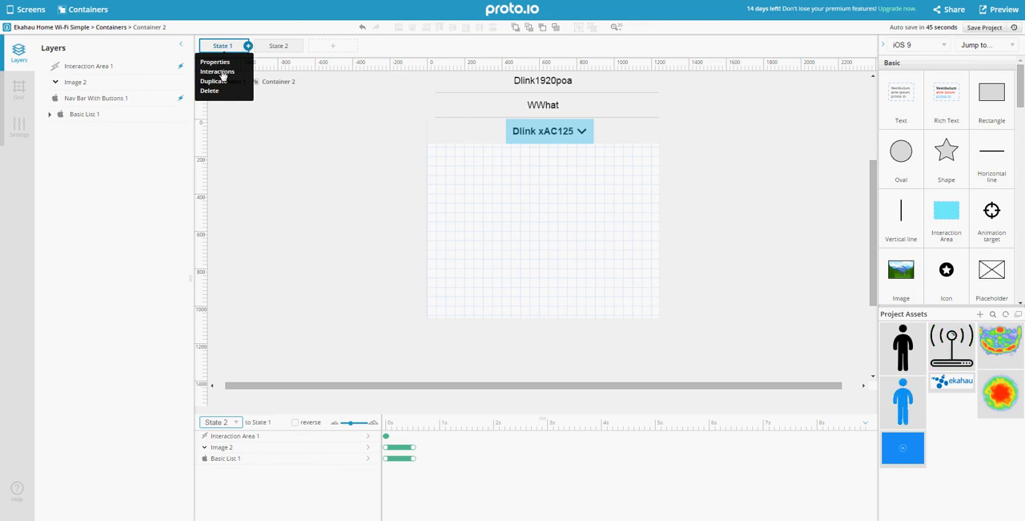
click(218, 70)
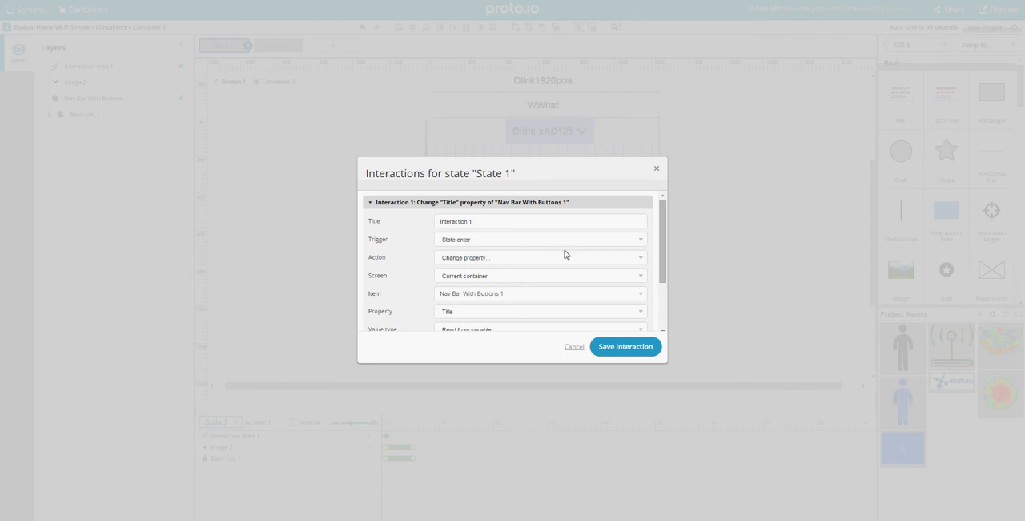
click(541, 256)
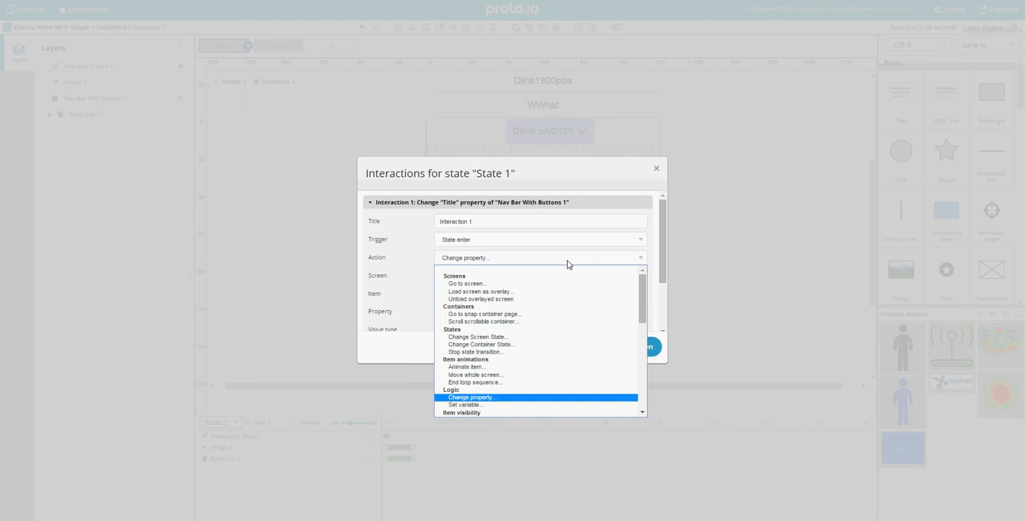
Keep Change property Title reading from selectedrouter, save the interaction and close
click(471, 397)
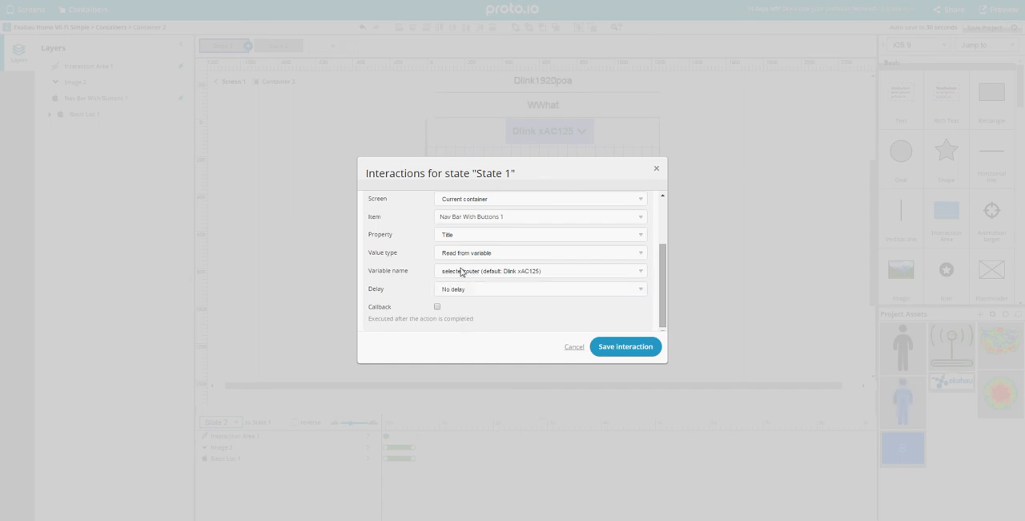
click(624, 346)
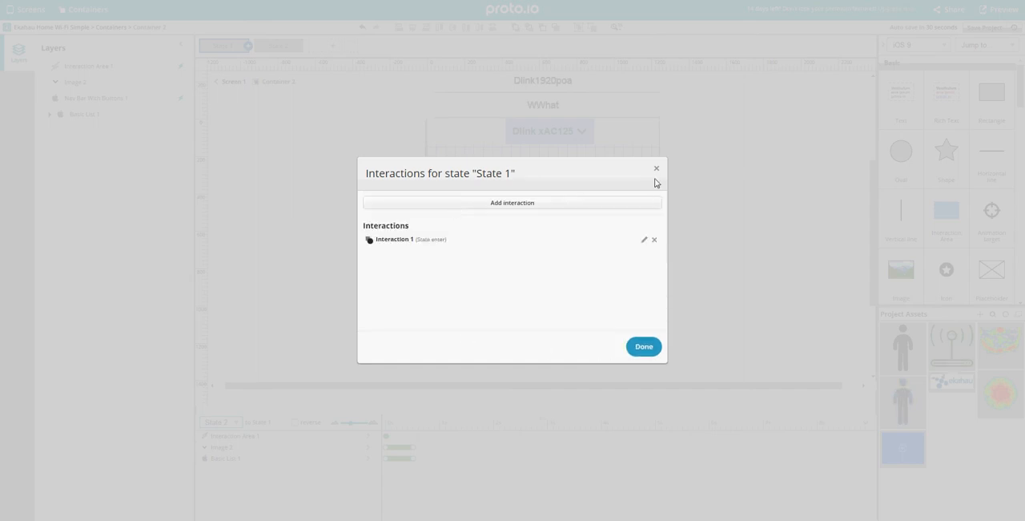
click(644, 346)
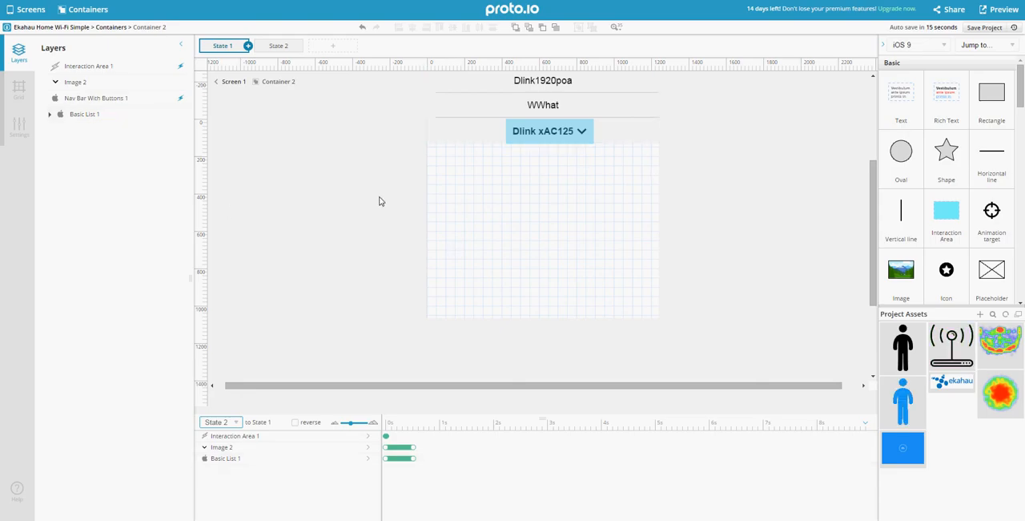
mouse_move(369, 13)
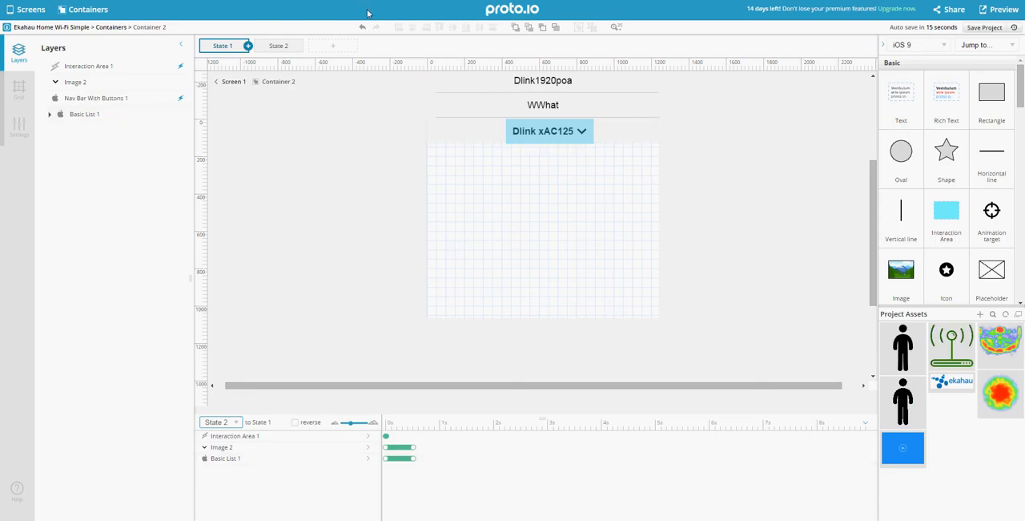
Preview the prototype to see Someaol in the nav bar, then return to the editor's settings
click(999, 10)
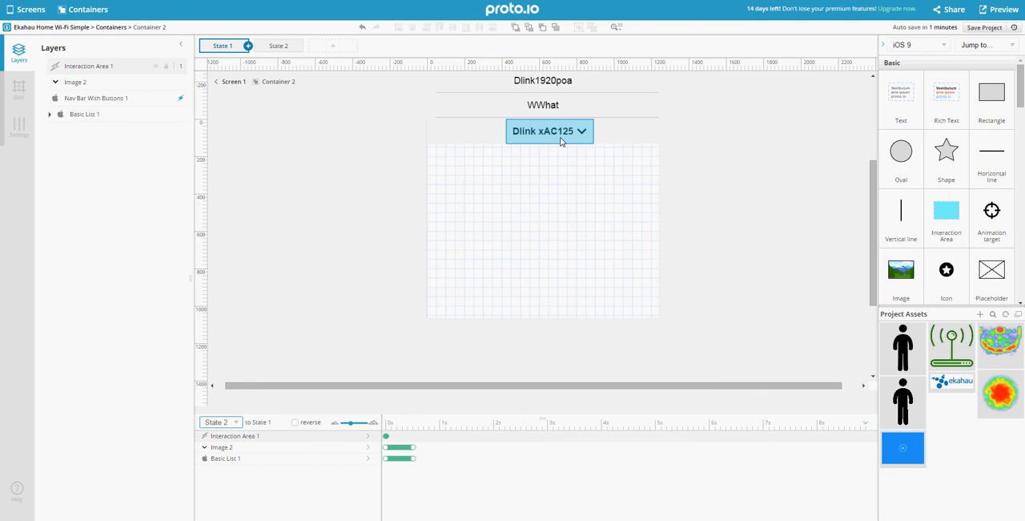
click(996, 10)
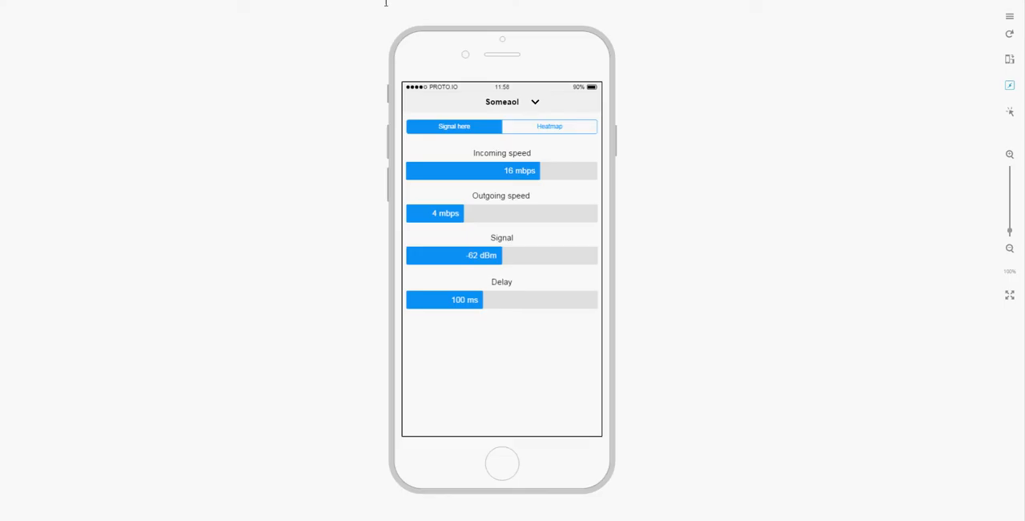
click(513, 103)
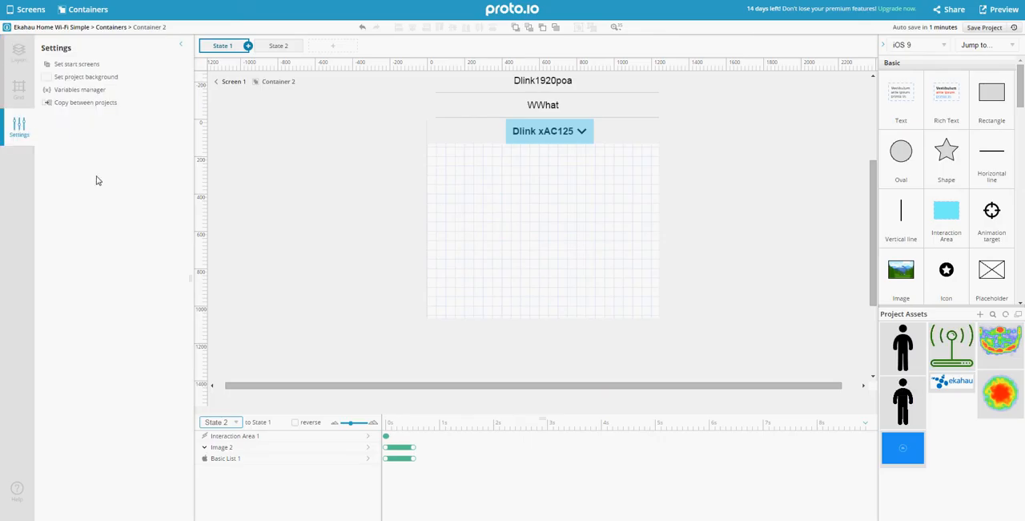
Check selectedrouter defaults to Dlink xAC125 in the Variables manager, then preview again
click(80, 88)
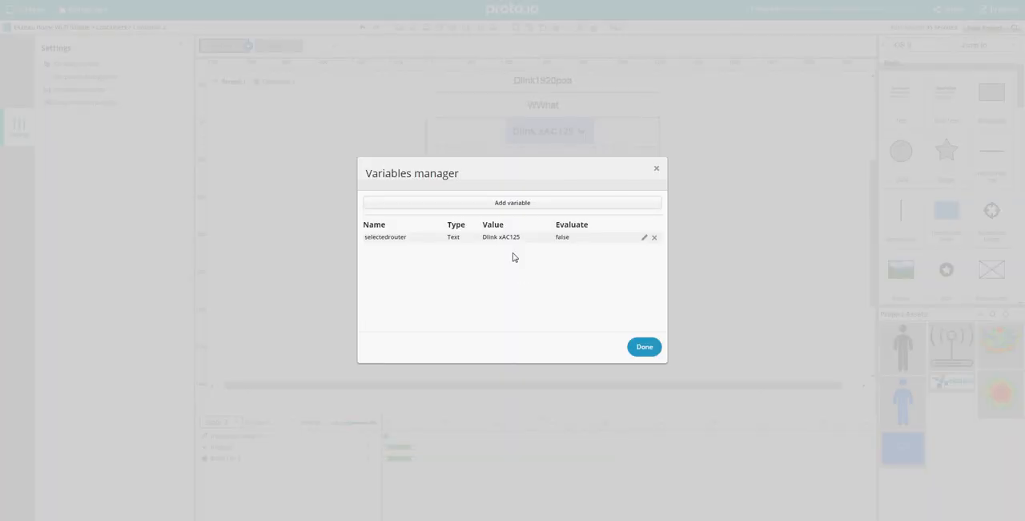
click(644, 237)
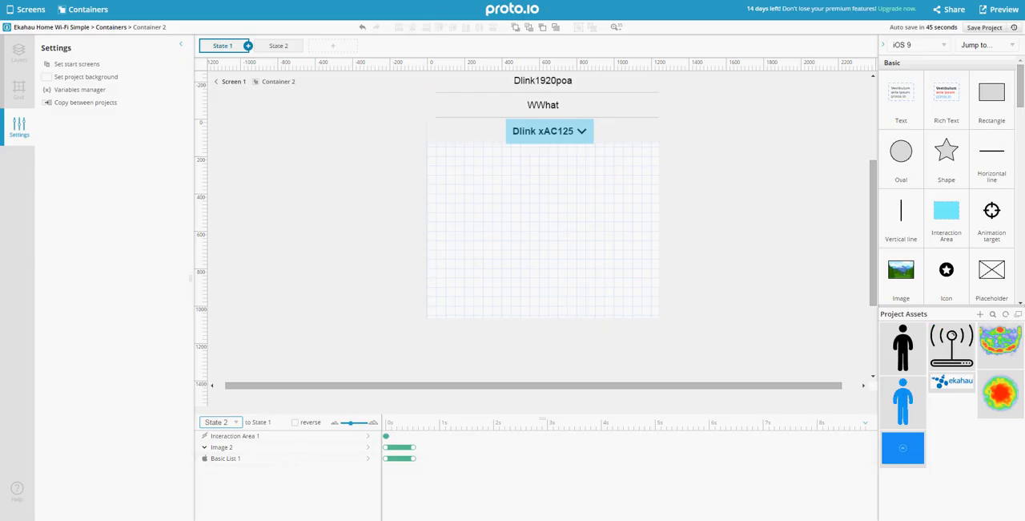
click(999, 10)
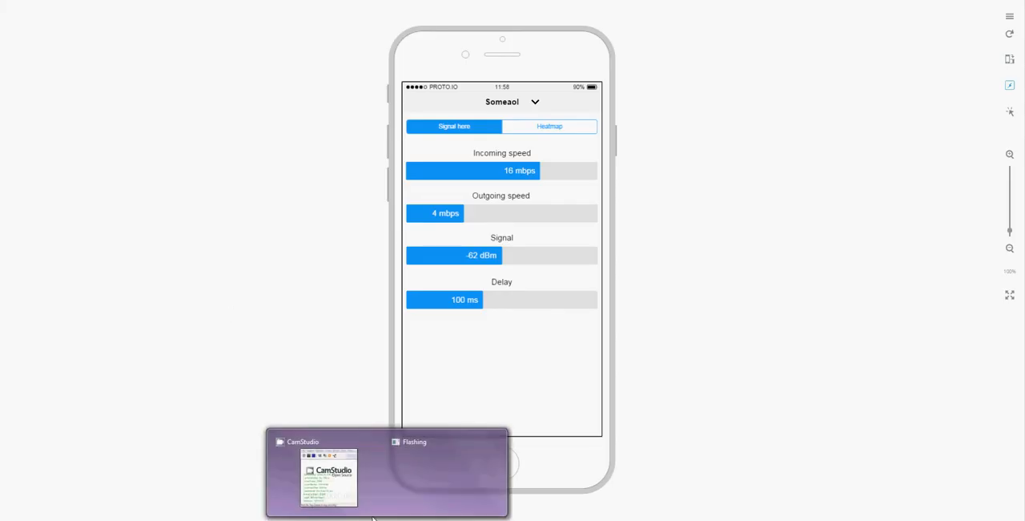
click(328, 478)
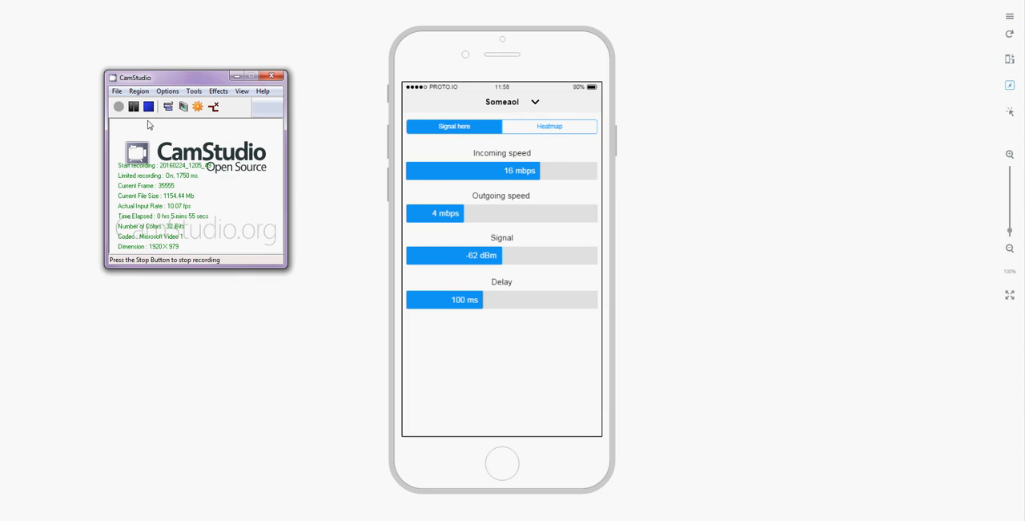